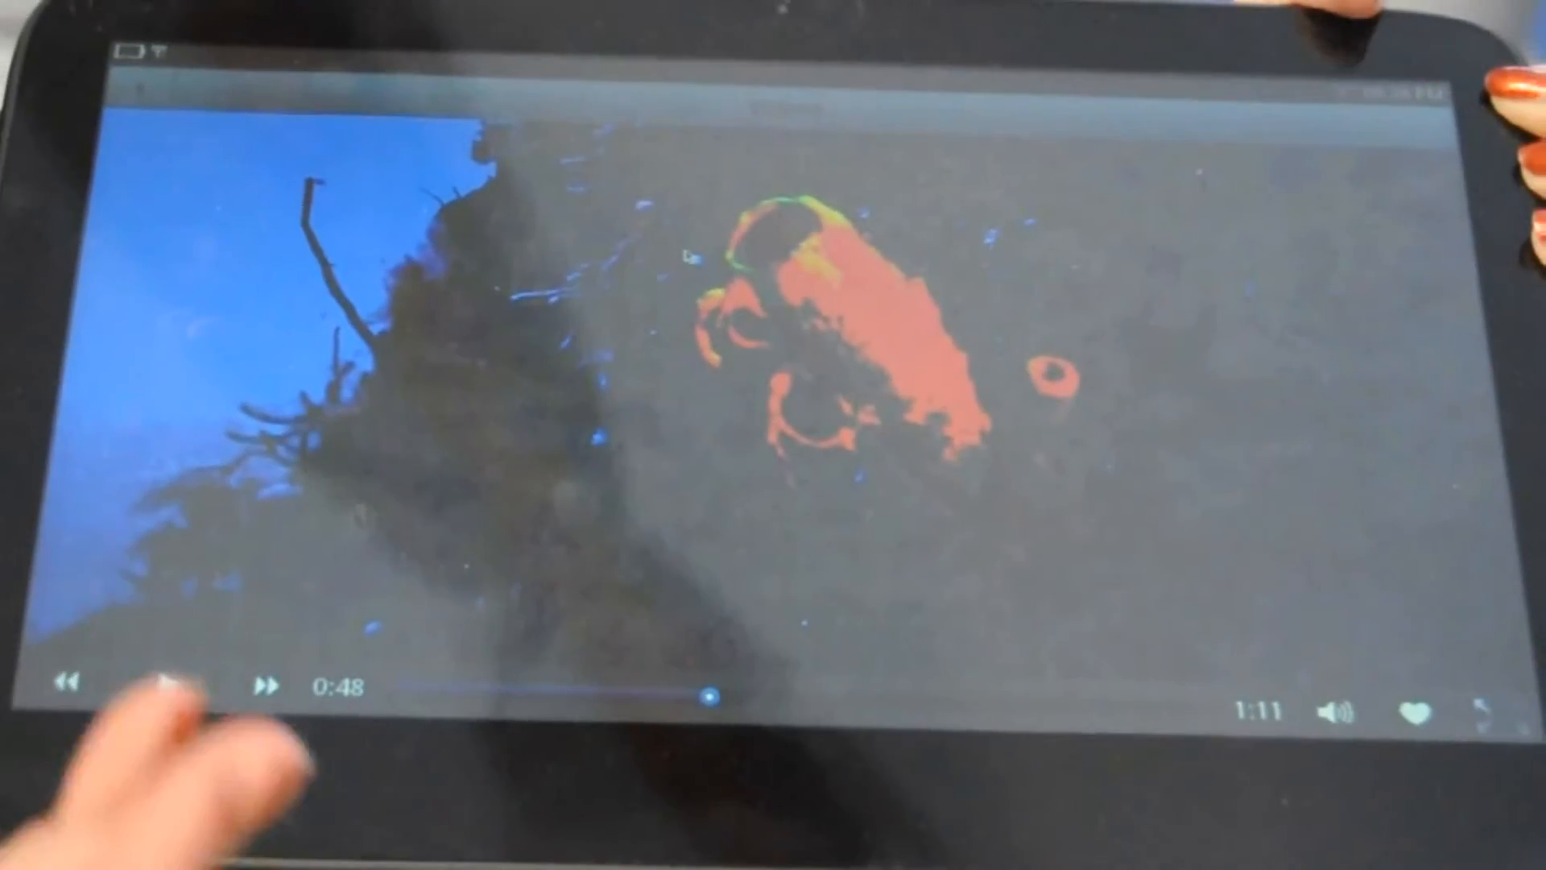
# - Leave the video player and swipe the home screen past Friends to Music, Photos and Video
pyautogui.click(172, 681)
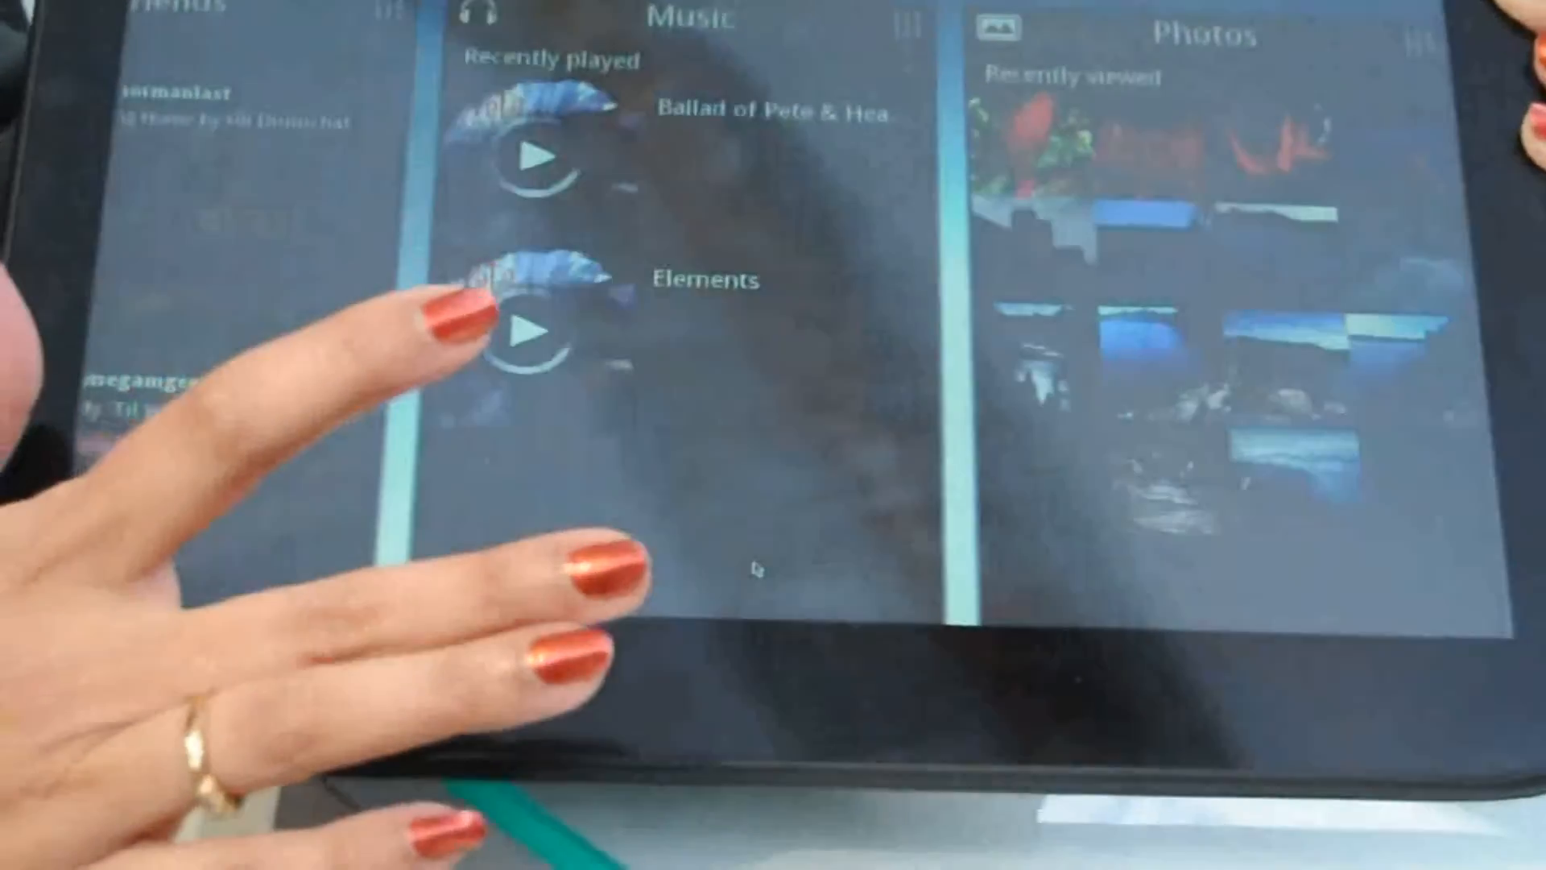
pyautogui.hscroll(-3)
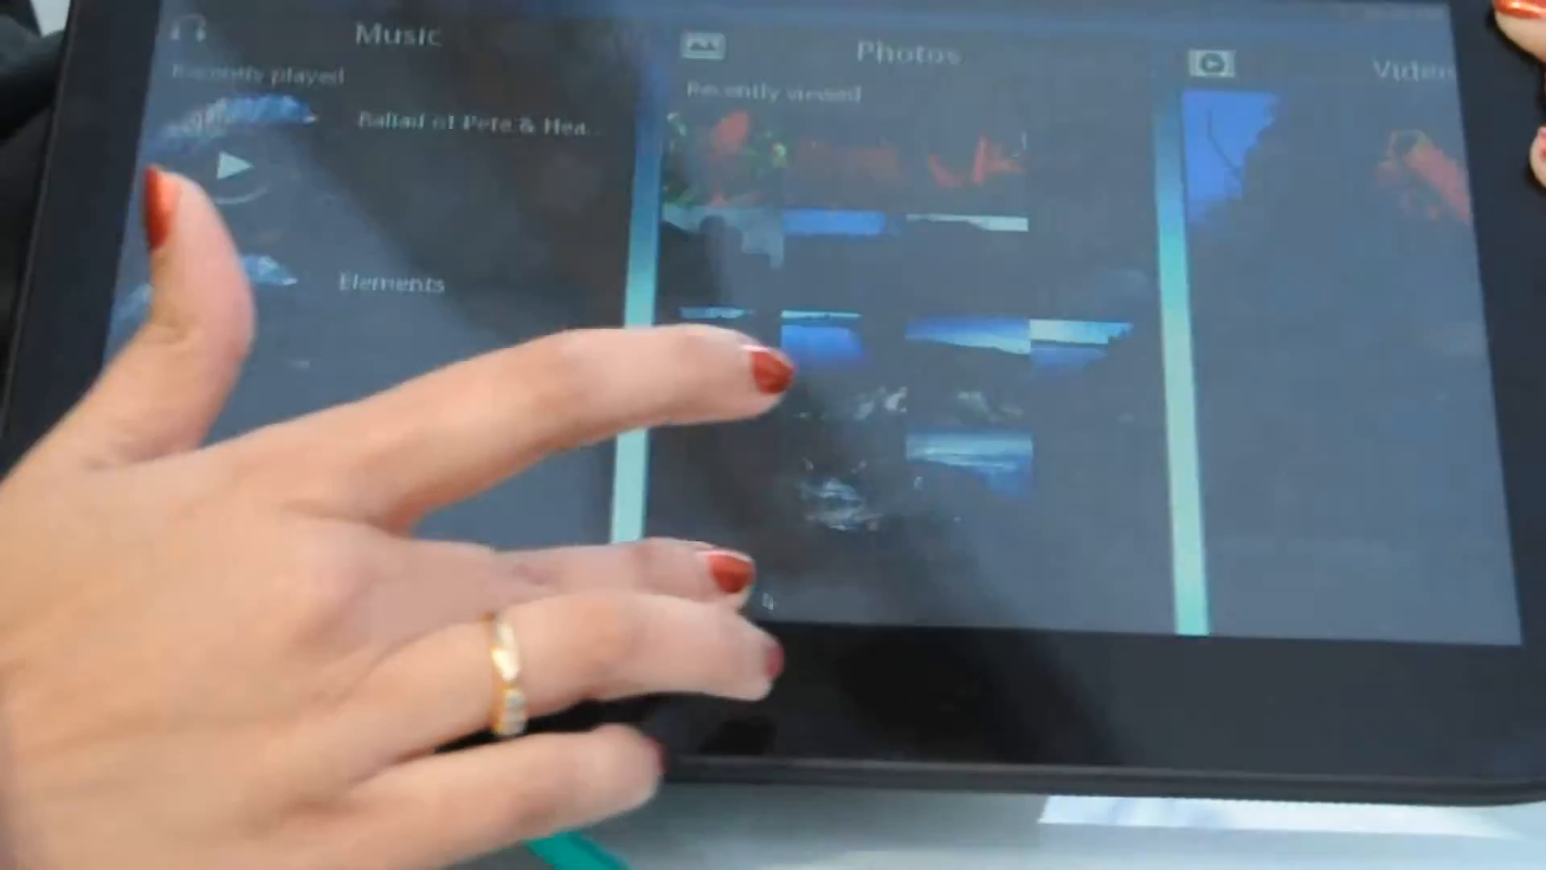